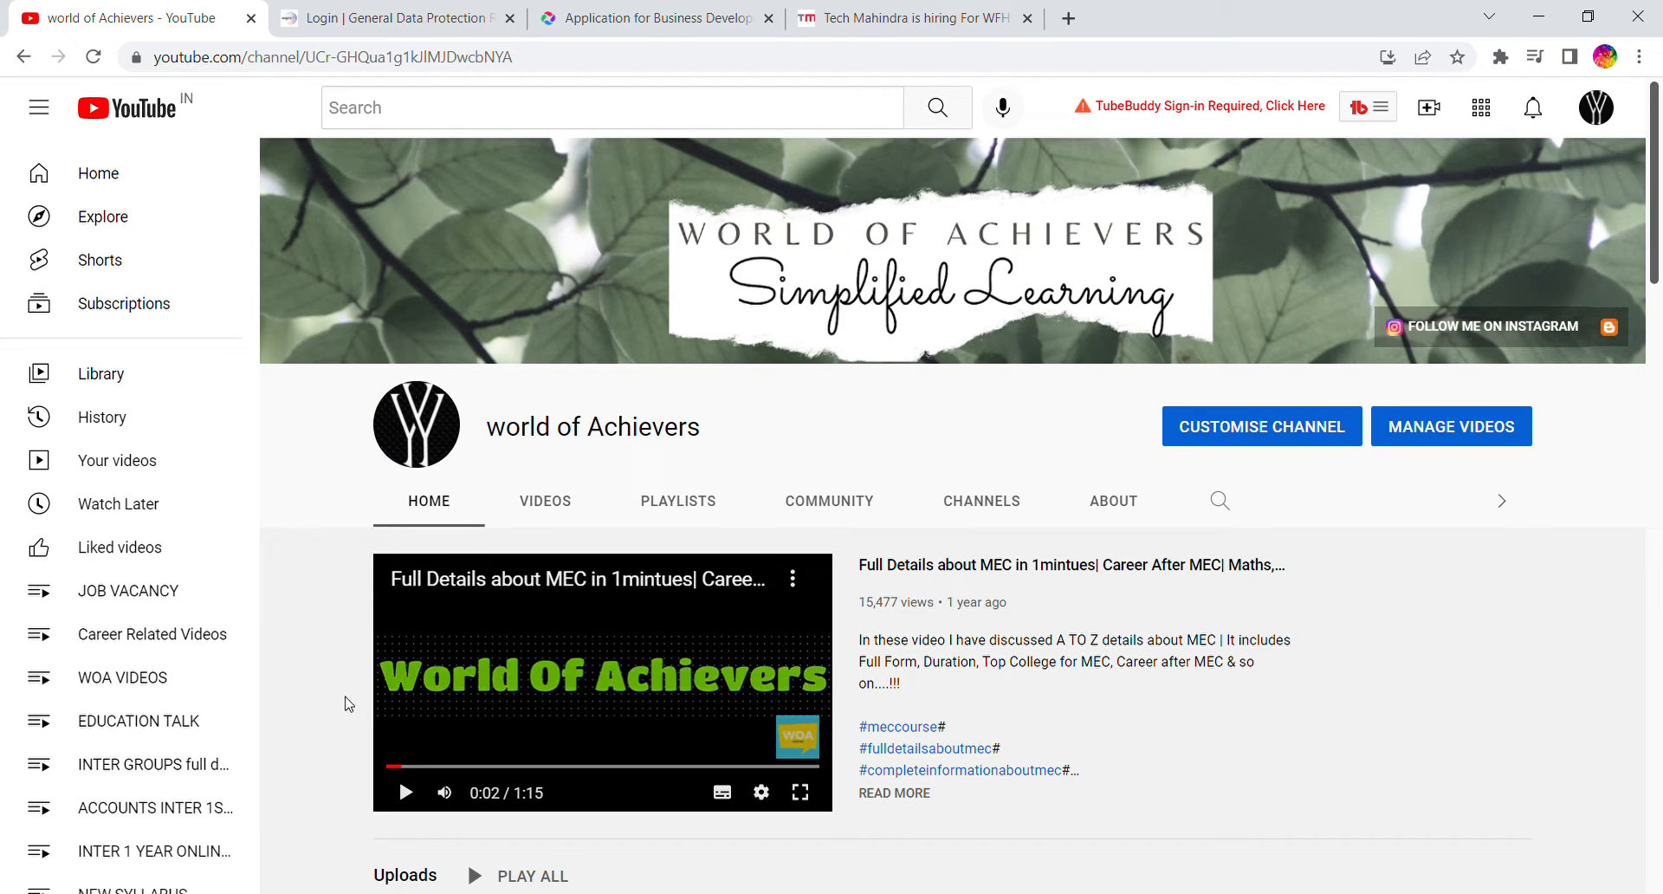
mouse_move(329, 673)
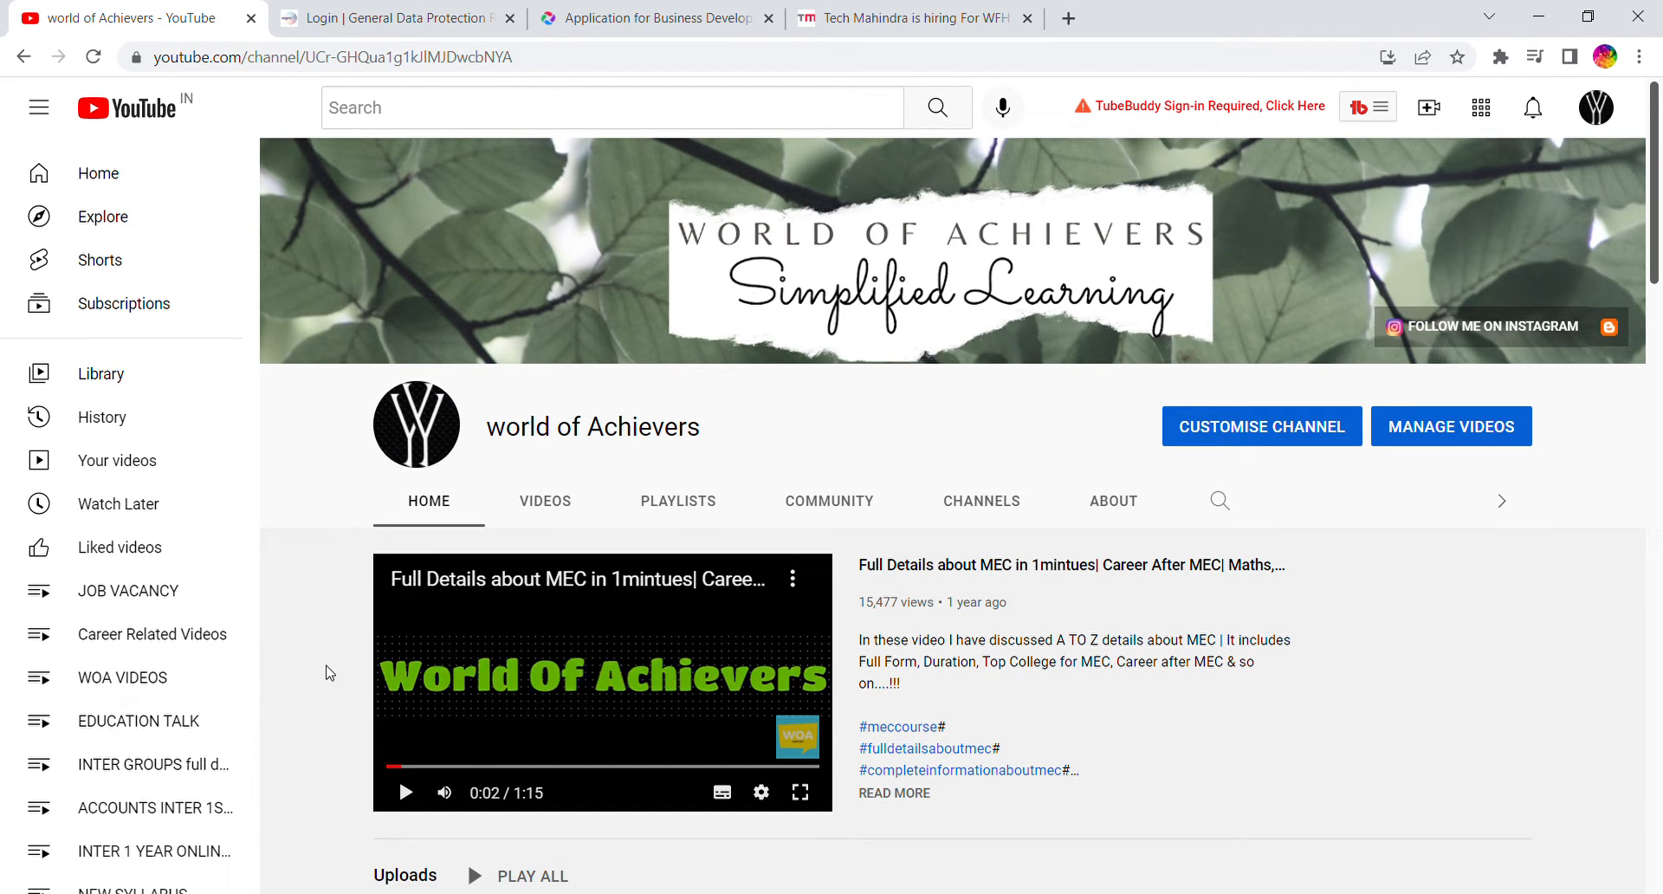
mouse_move(818, 46)
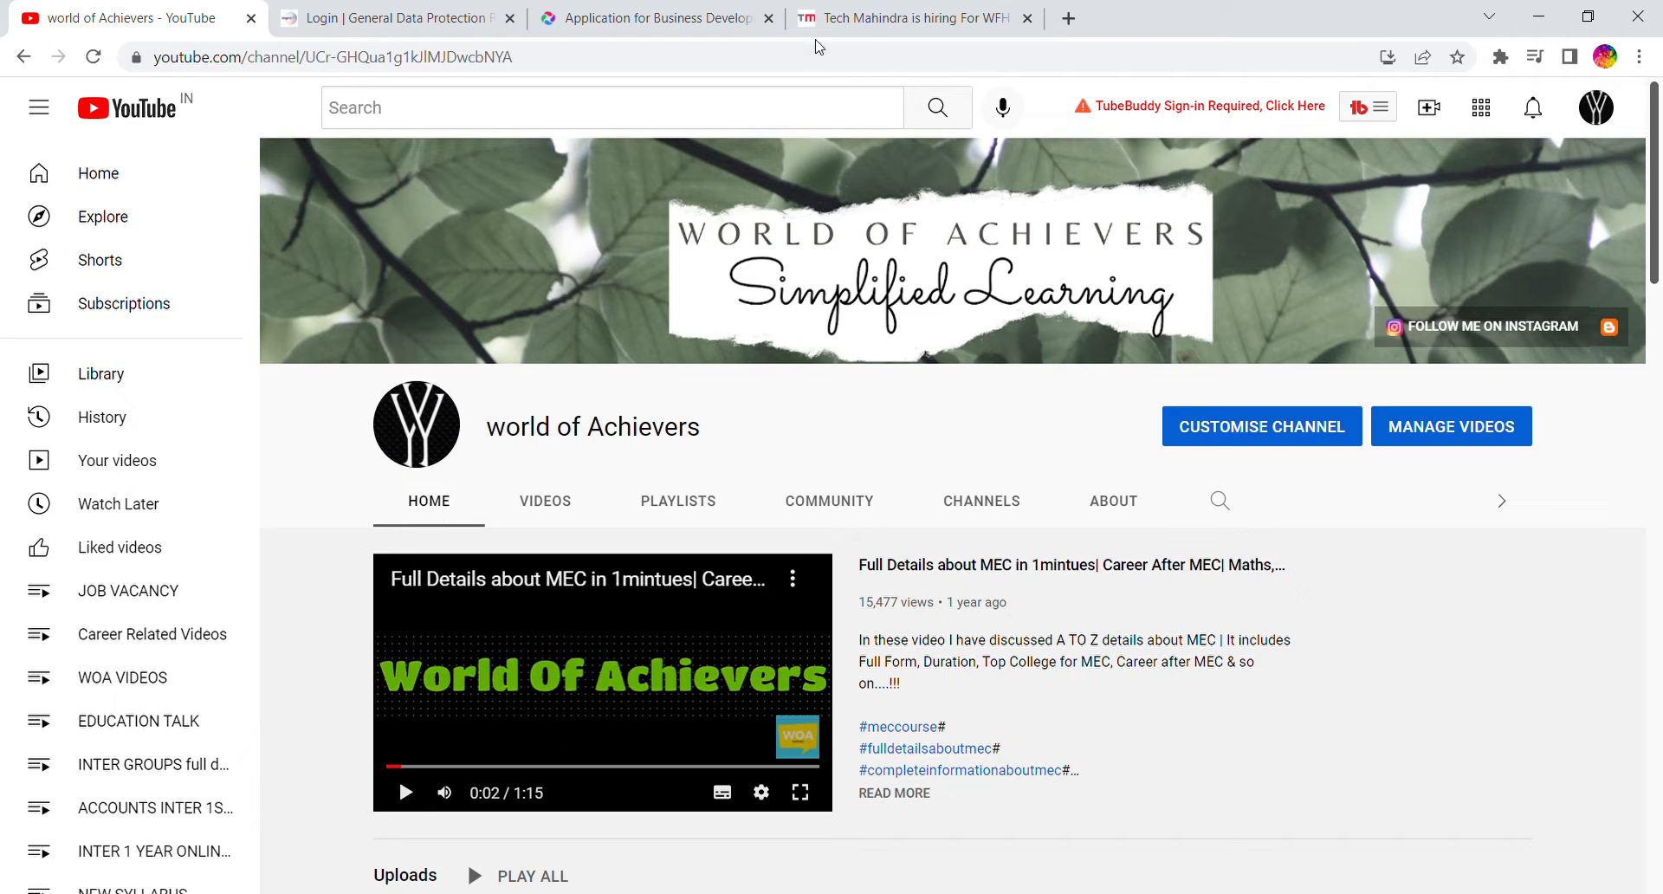
Switch to the Tech Mahindra WFH listing and scroll to the voice-process Customer Support Associate job description
left_click(908, 18)
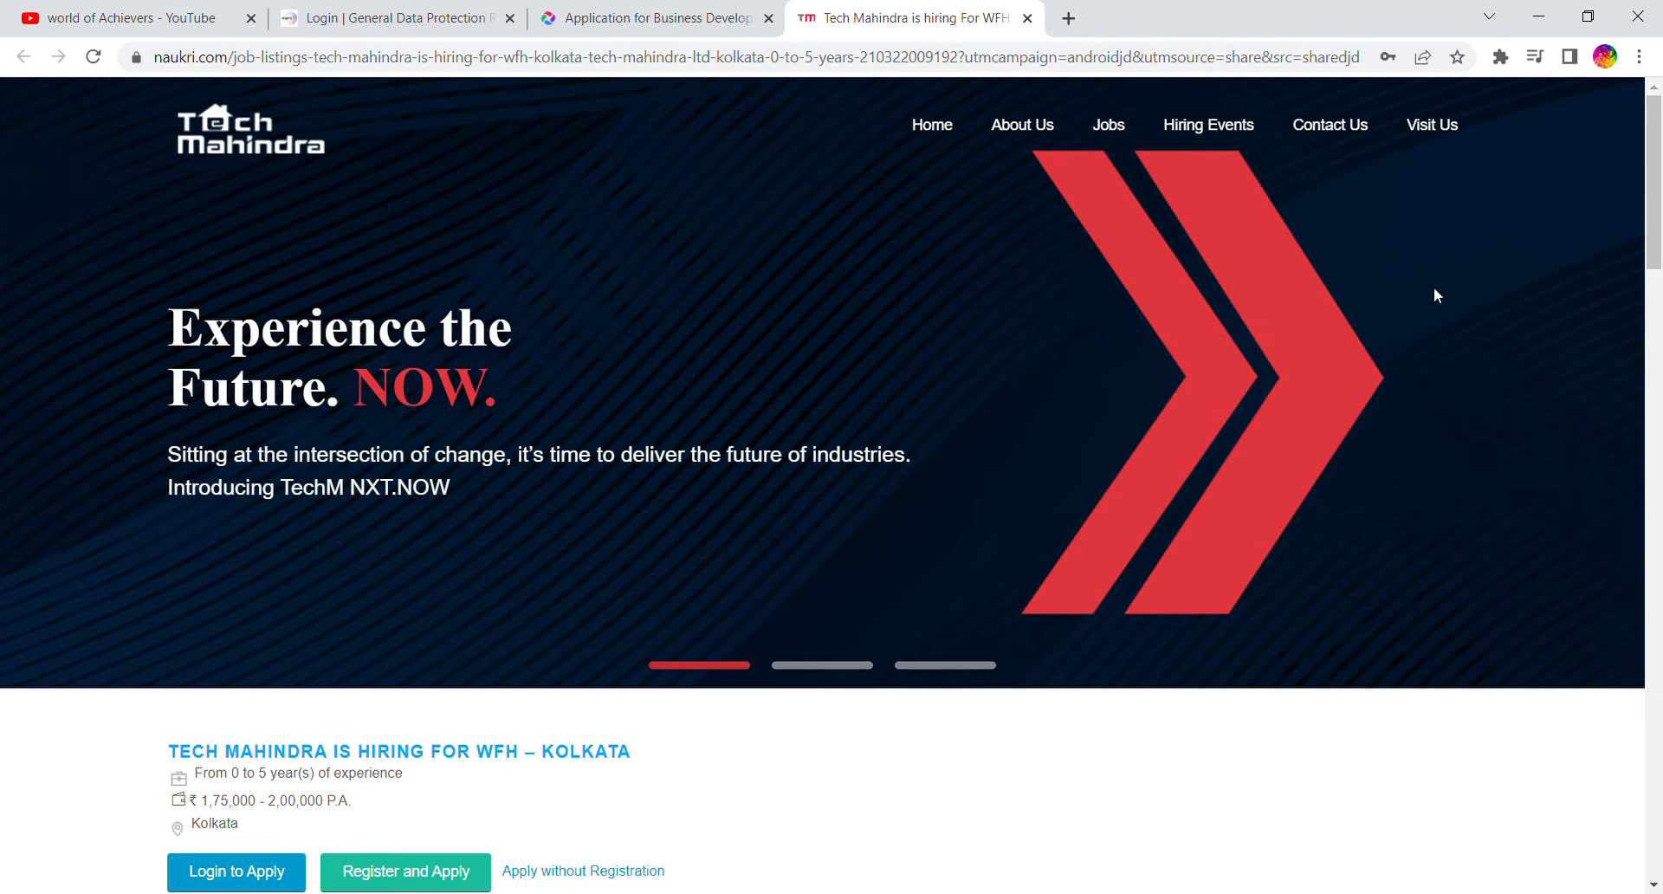
scroll("down", 3)
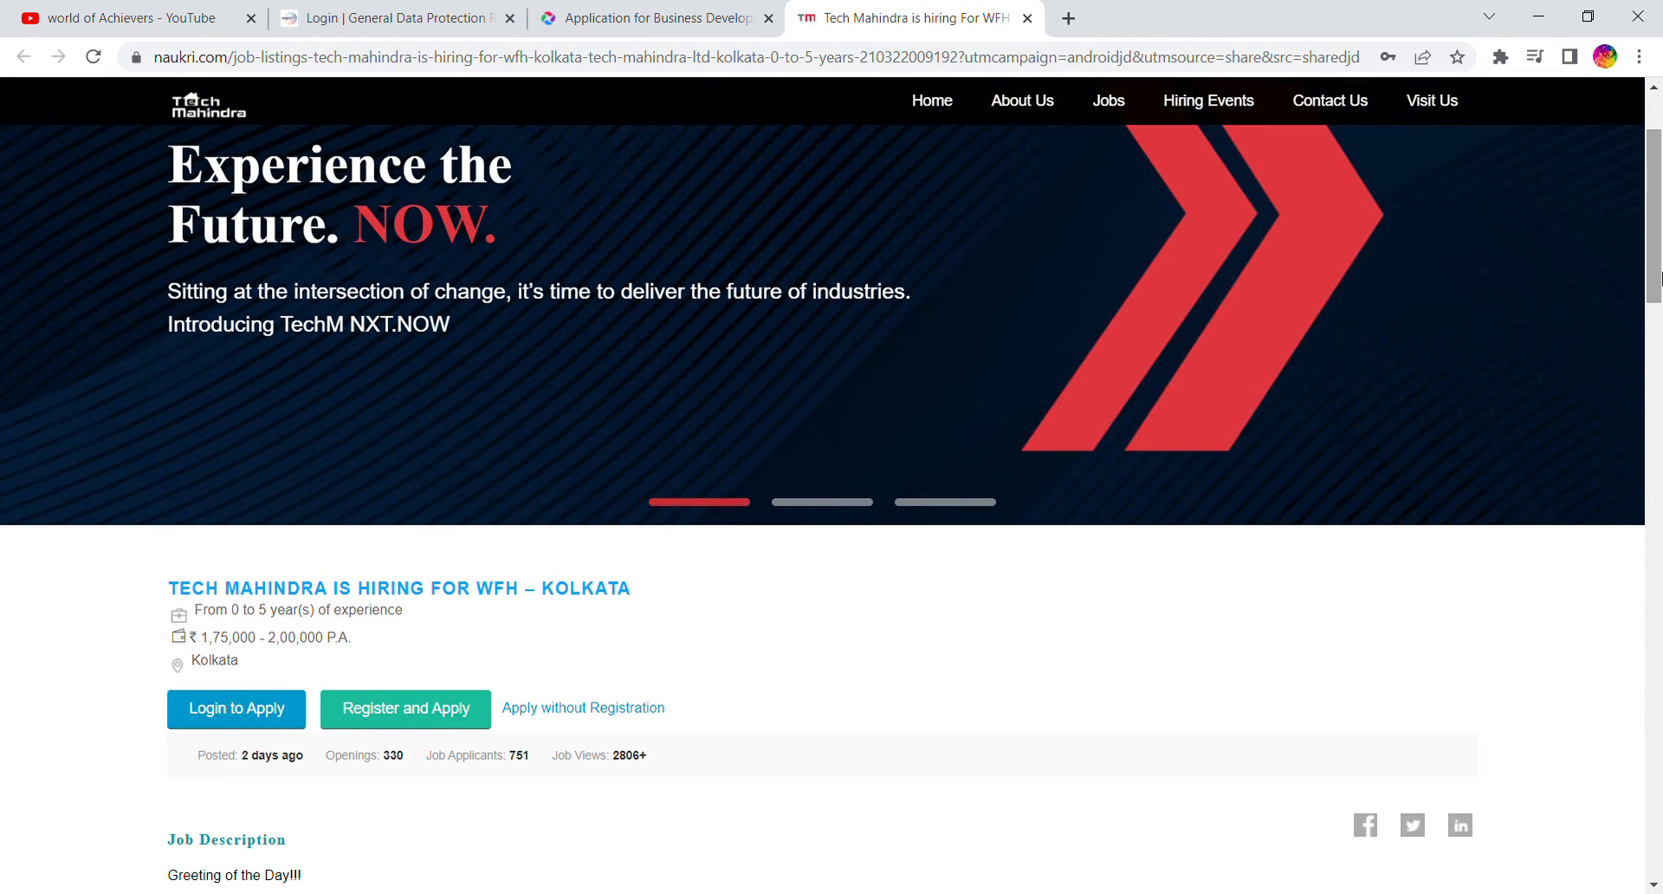
scroll("down", 3)
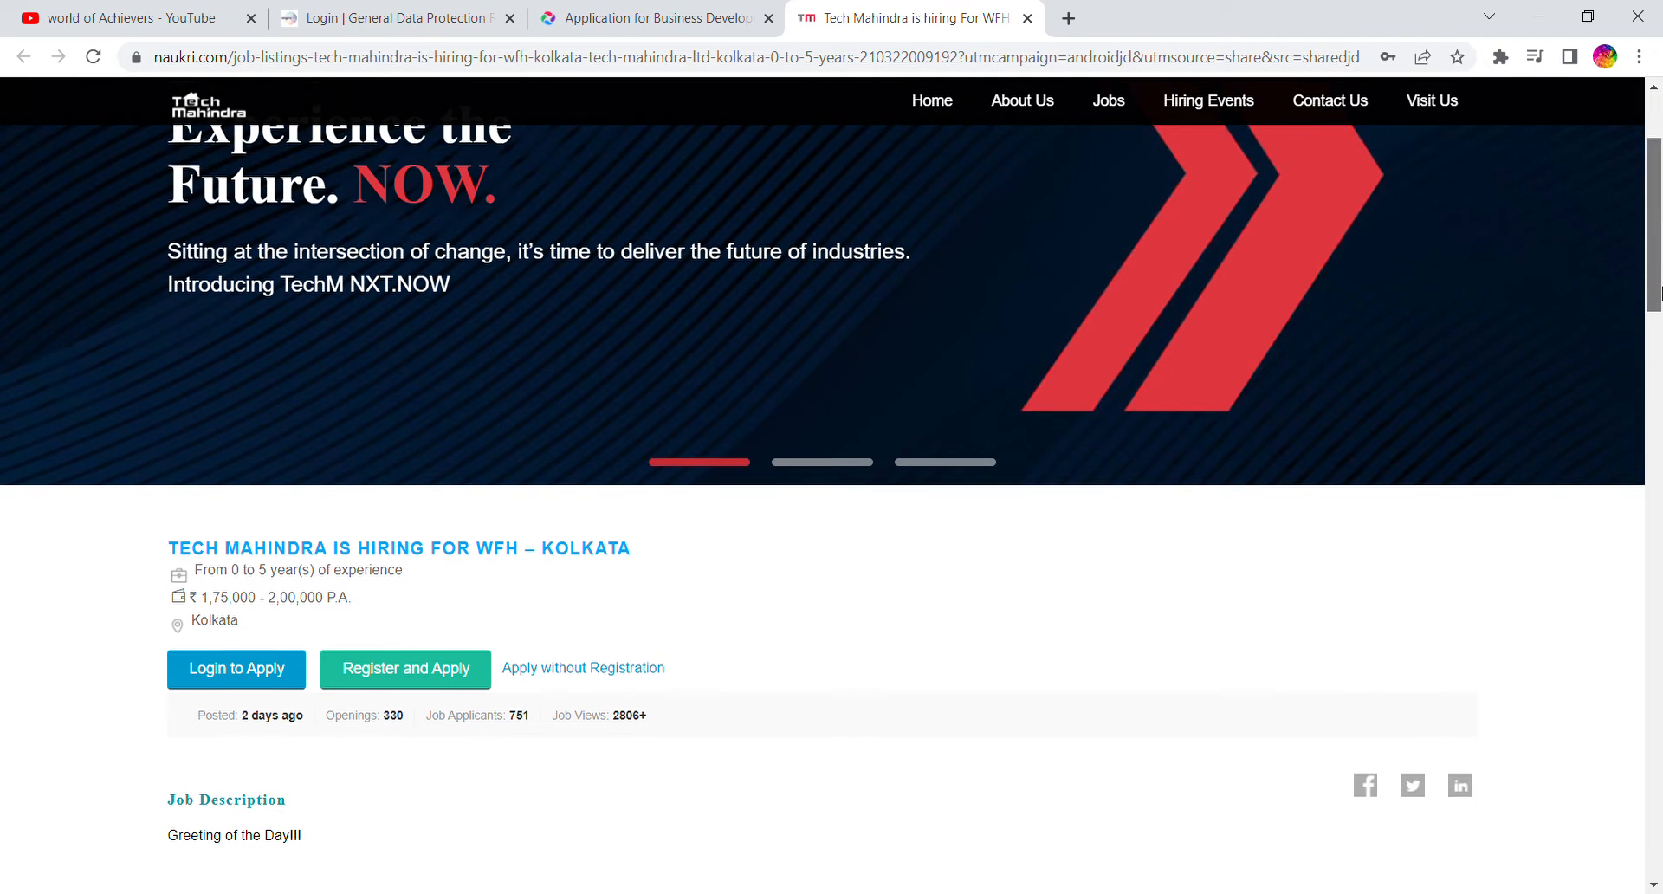
scroll("down", 3)
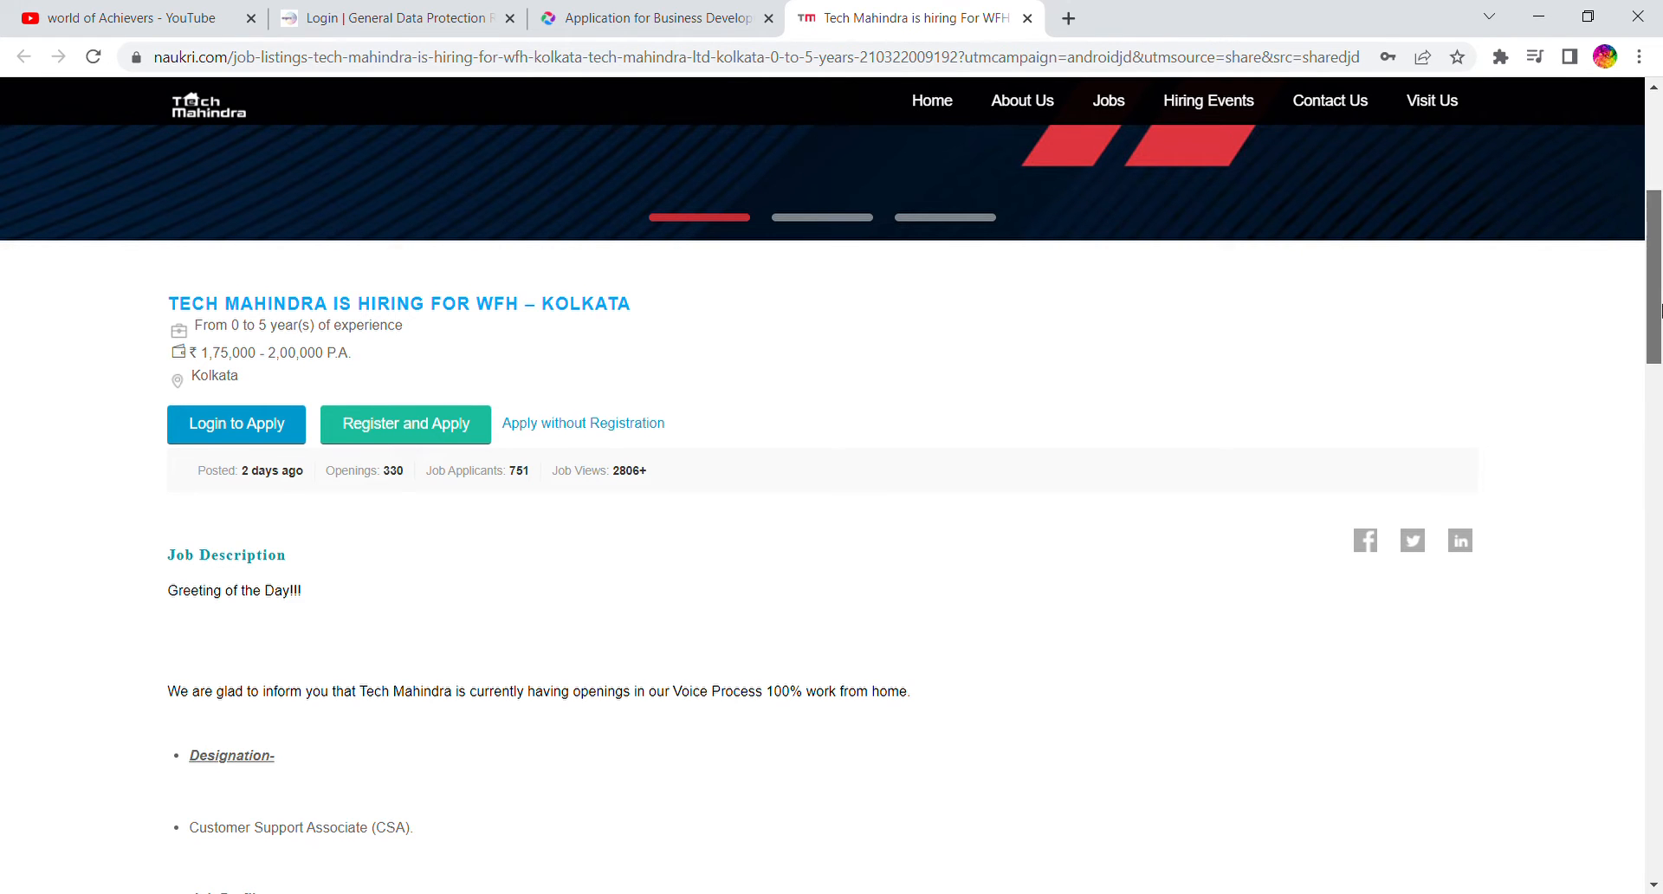
Scroll past the designation, job profile and mandatory criteria to the three-round video-call interview structure
scroll("down", 3)
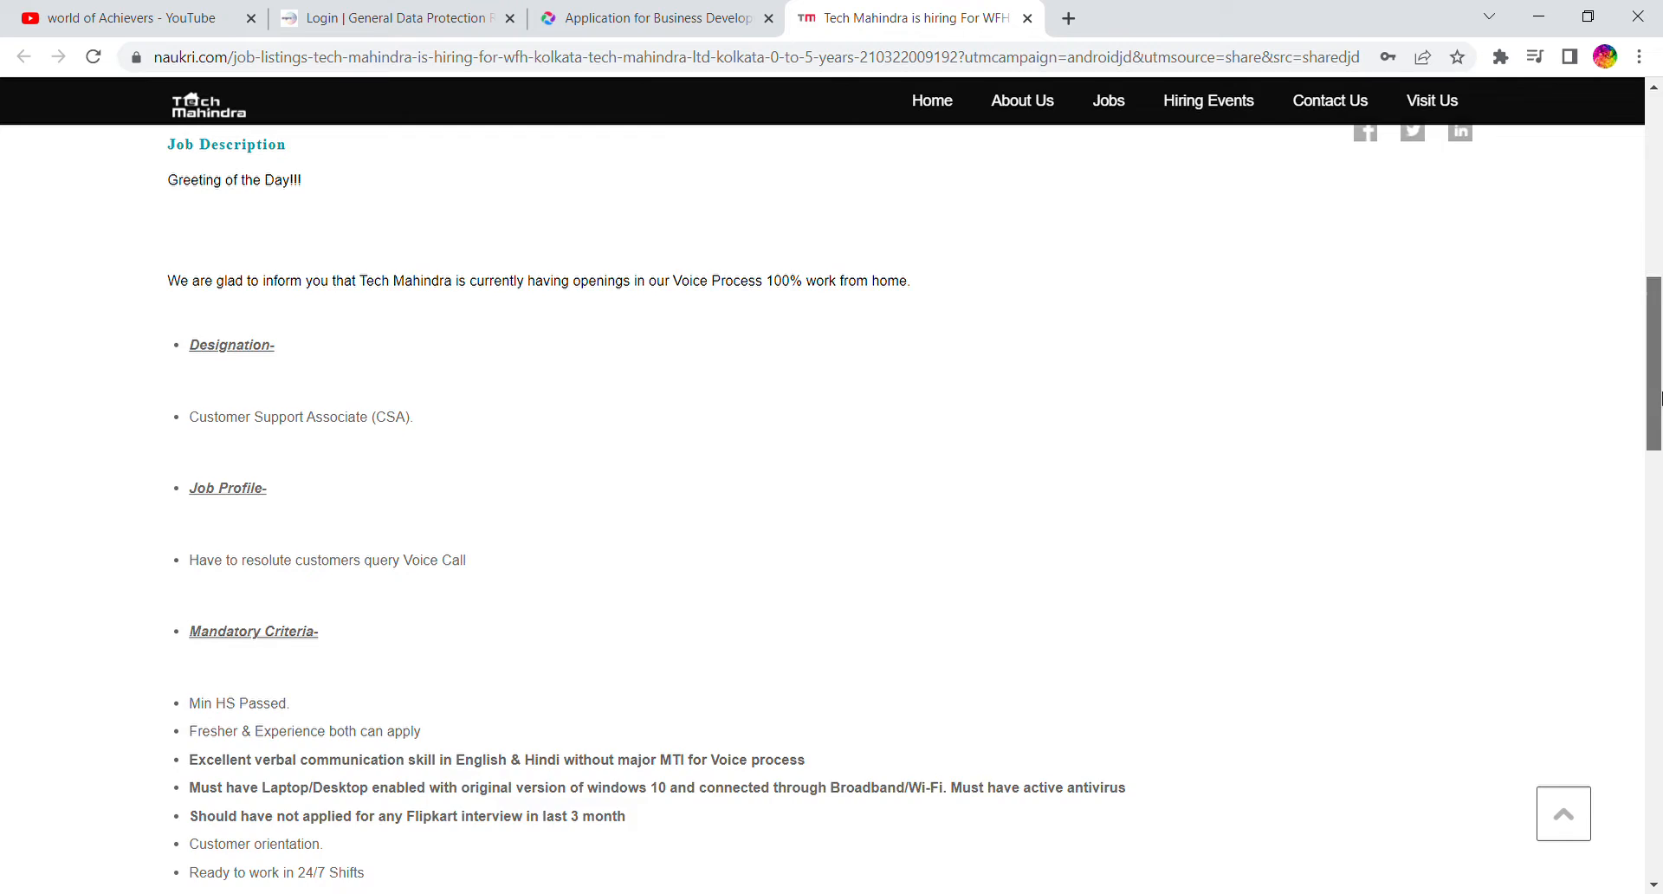
scroll("down", 3)
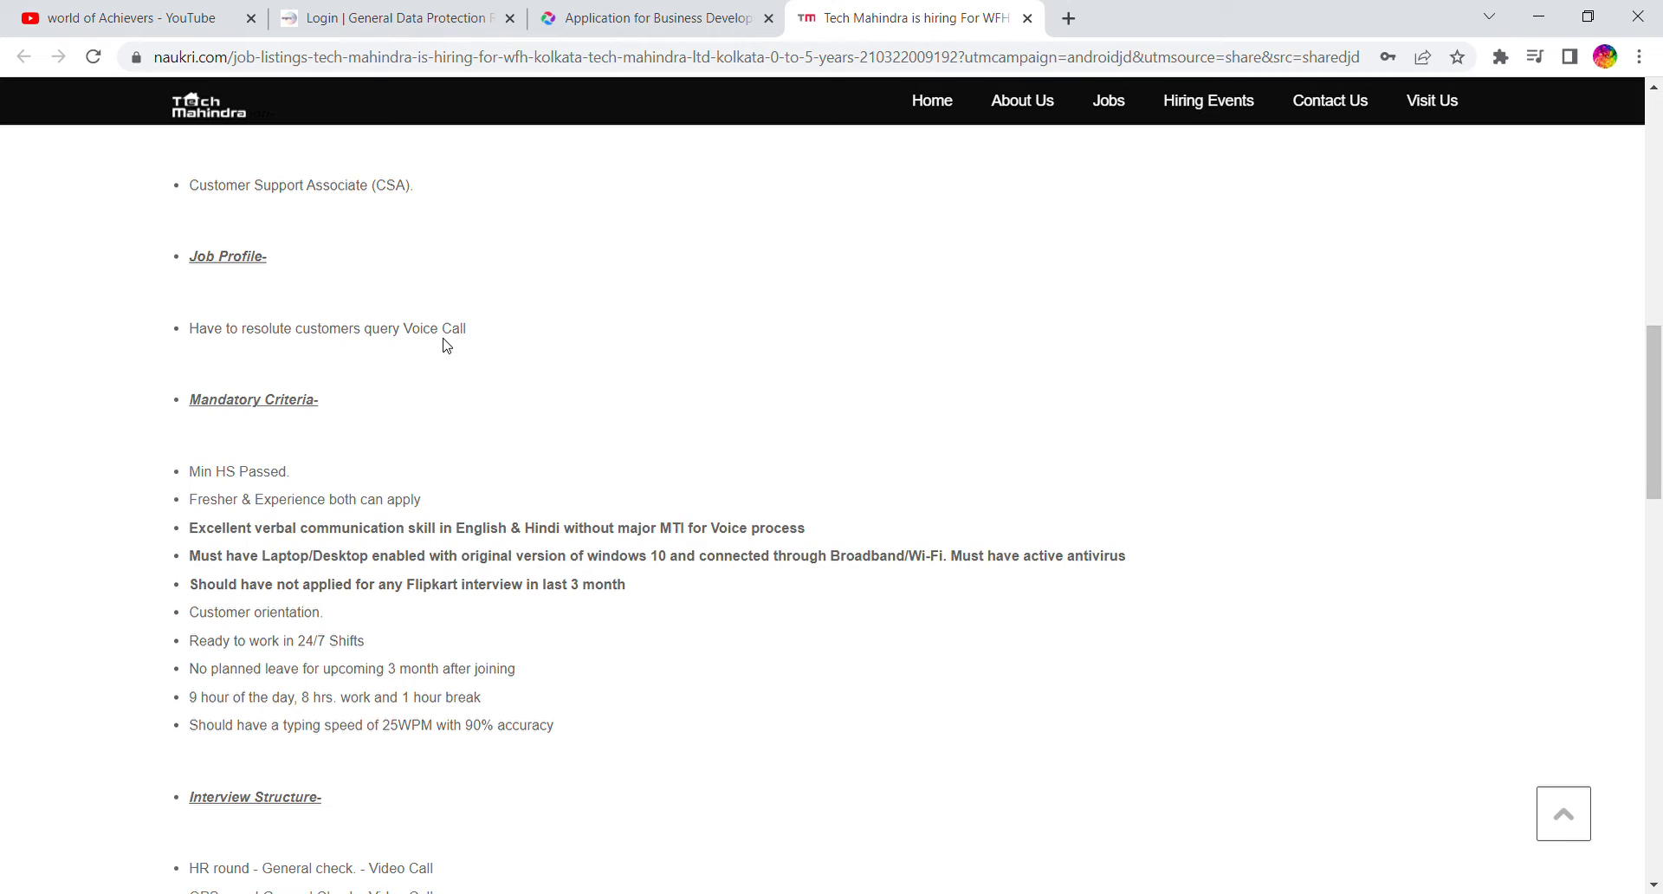
mouse_move(221, 497)
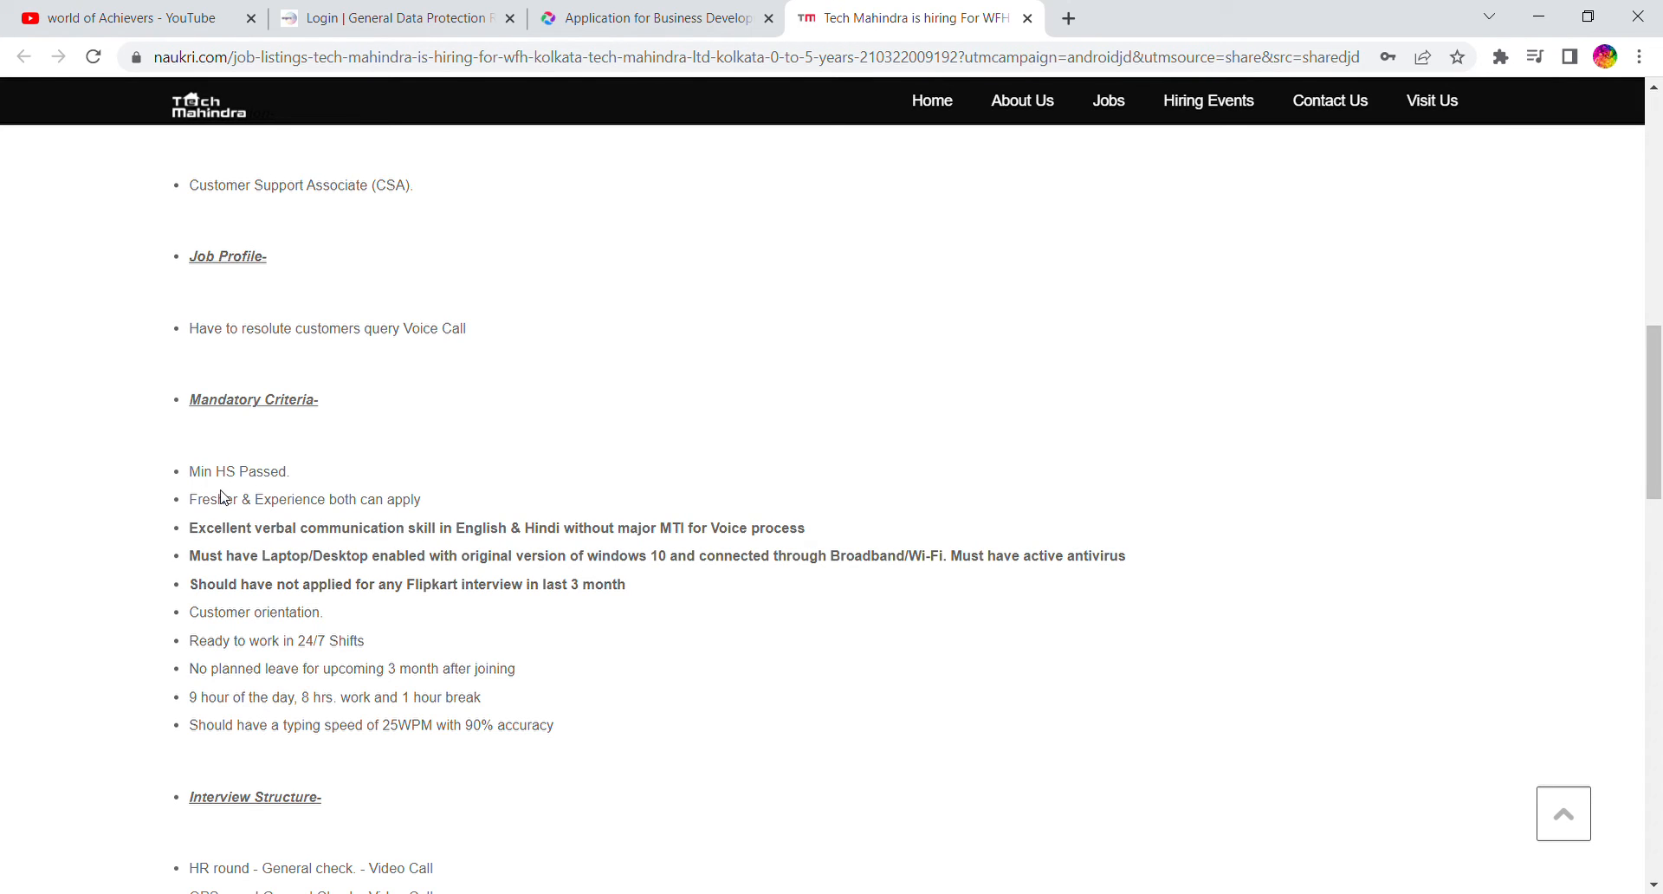
mouse_move(399, 468)
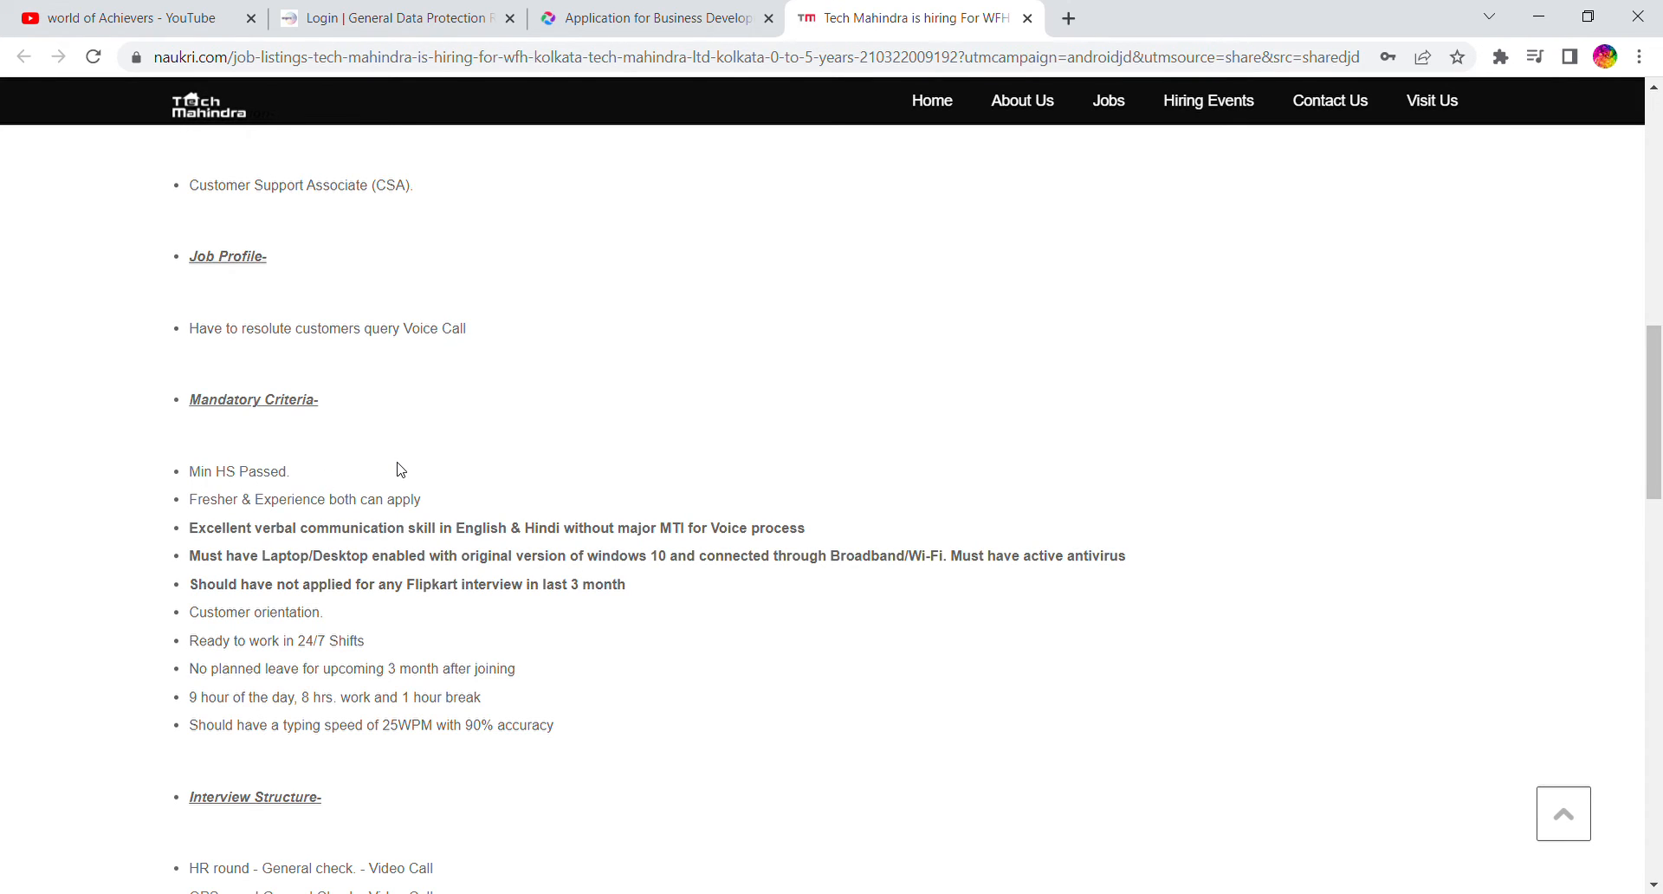
mouse_move(1256, 477)
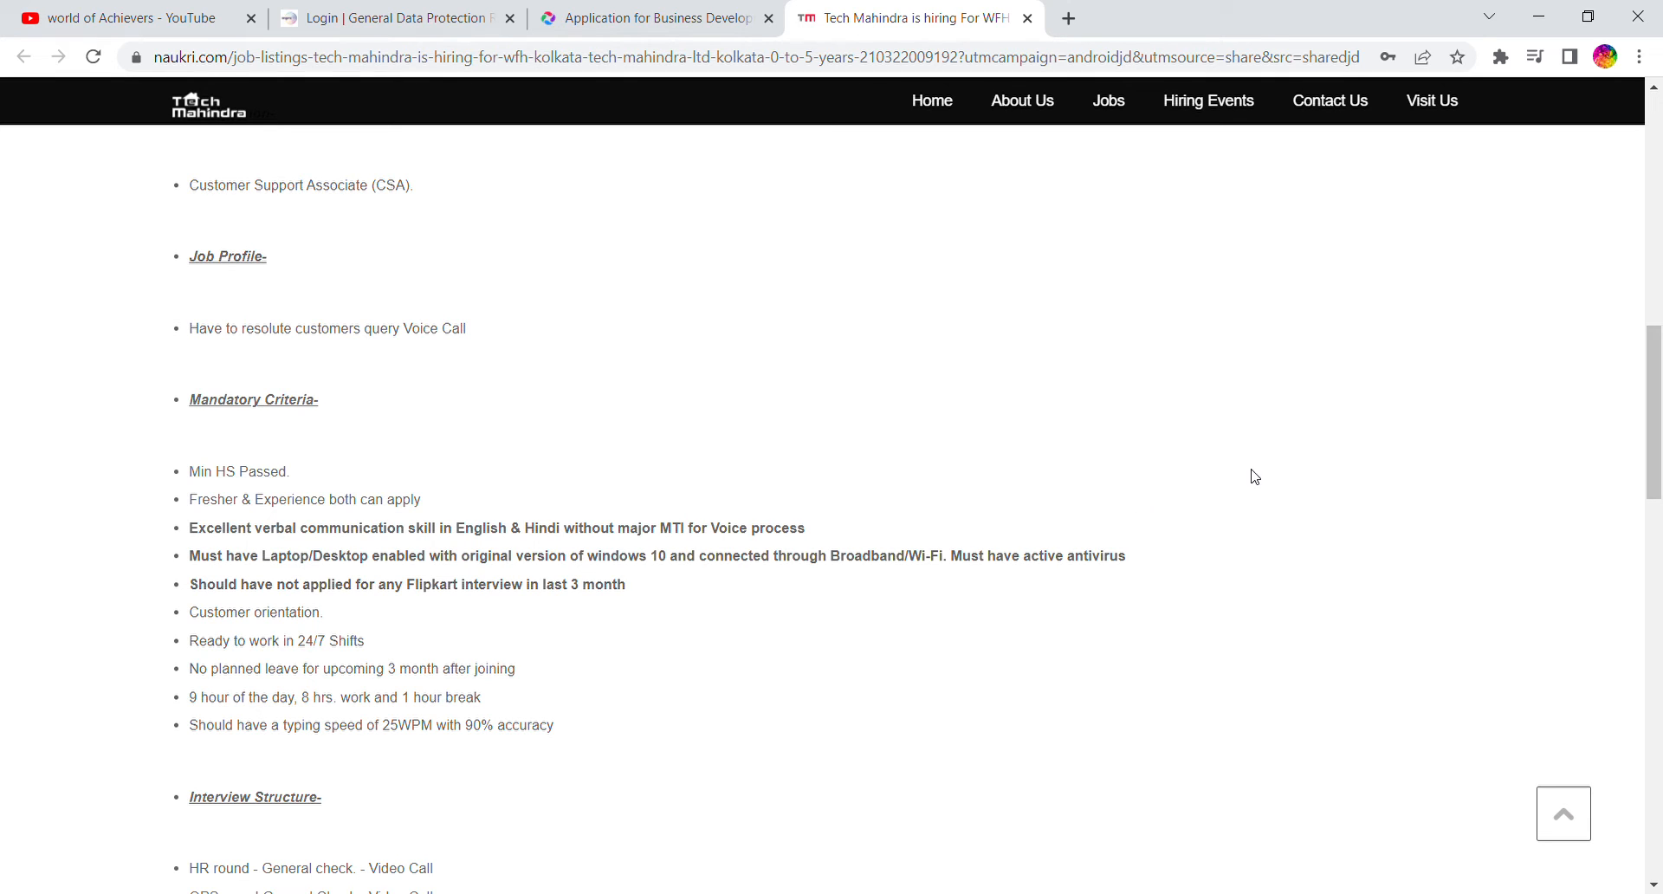
scroll("down", 3)
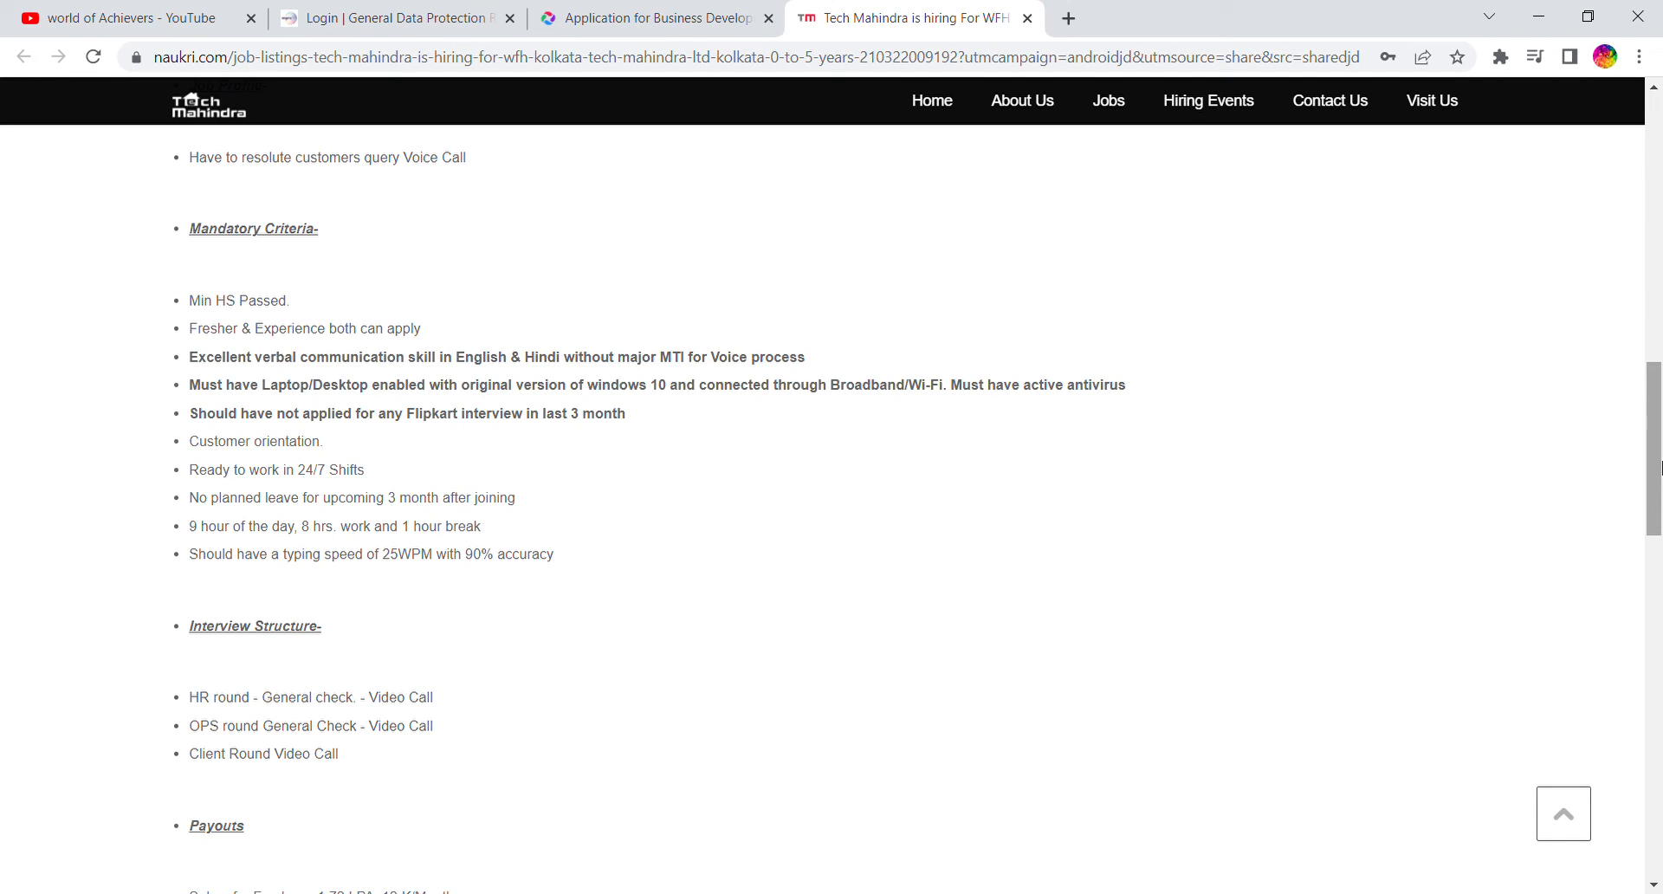
mouse_move(1216, 471)
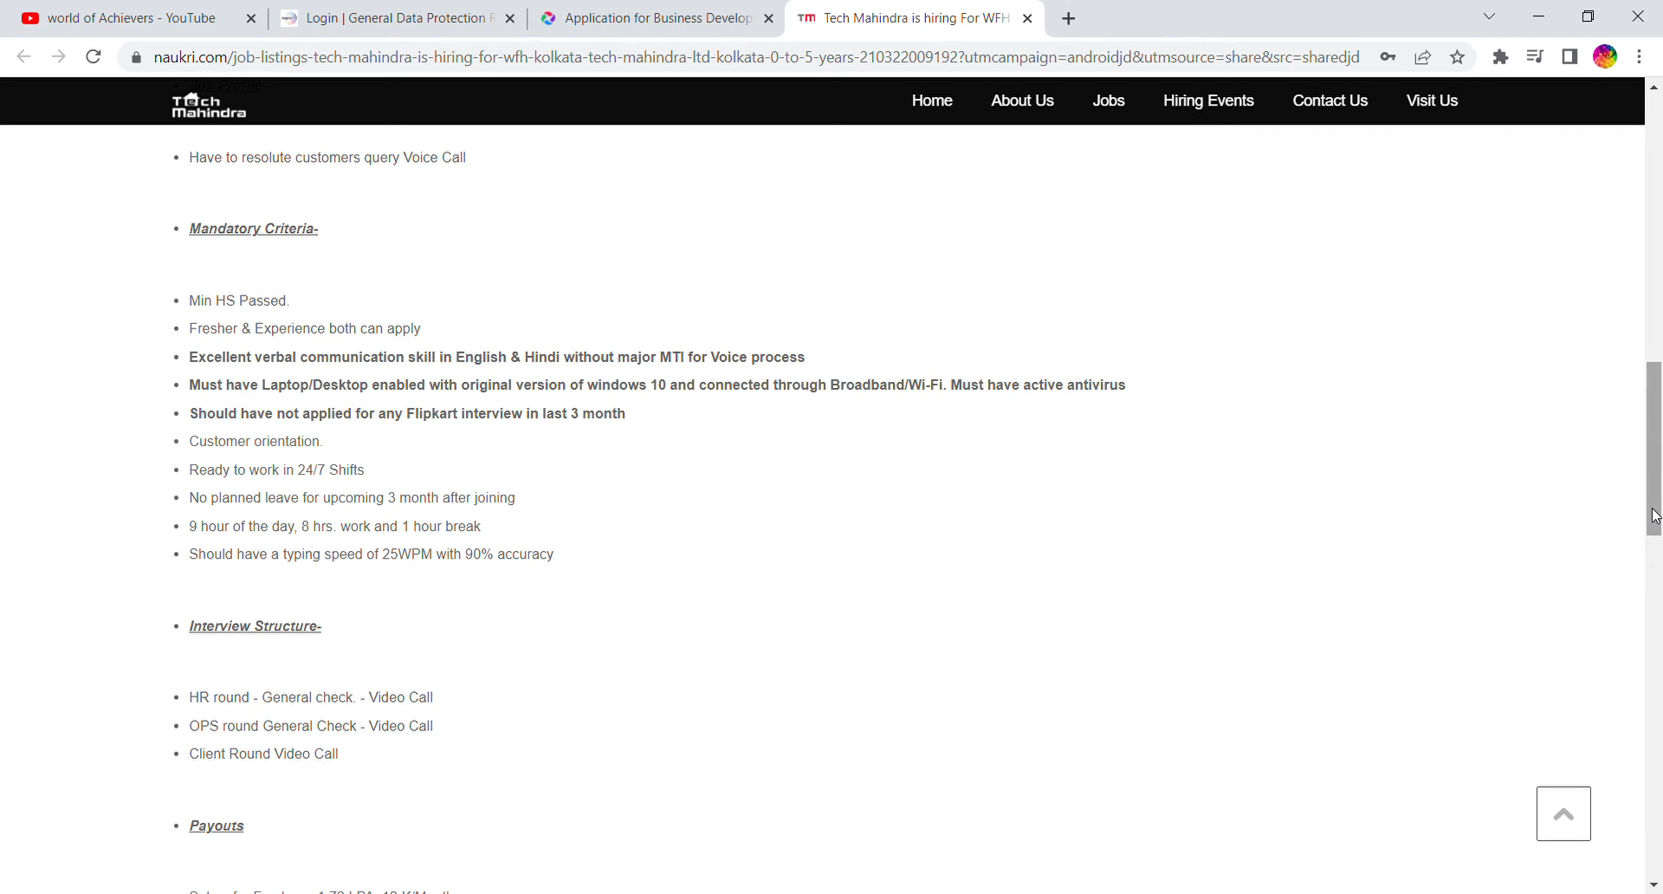
Scroll to the payouts: 1.72 LPA freshers, 2 LPA experienced, full salary during training
scroll("down", 3)
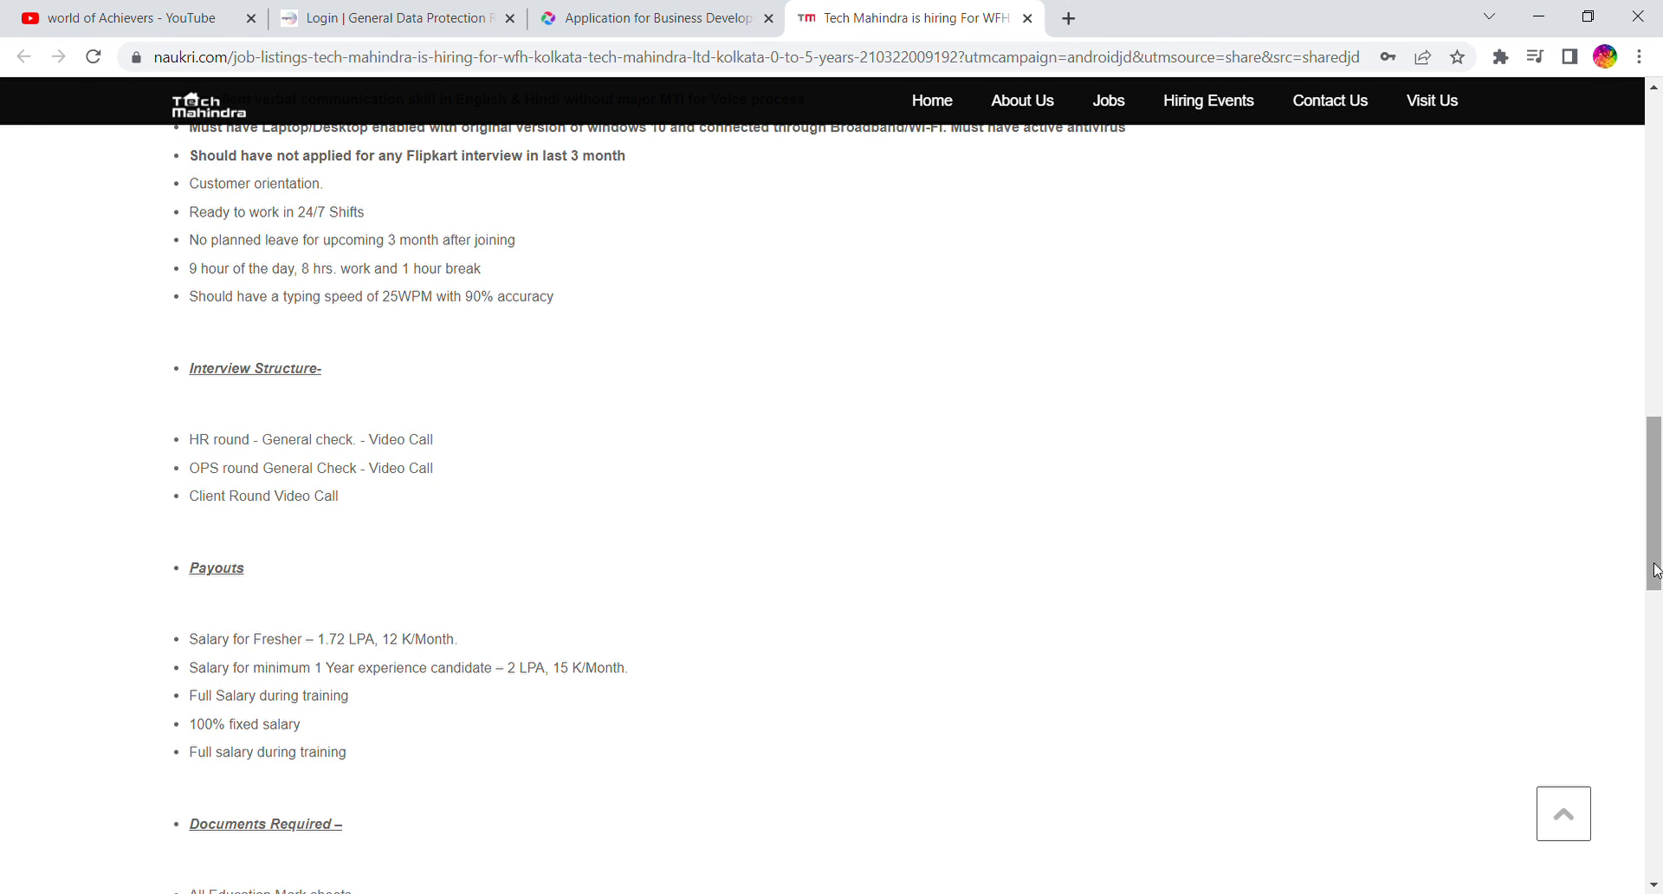
Scroll to the documents list, contact line and role details: Customer Service, 1,75,000–2,00,000 P.A., BPO
scroll("down", 3)
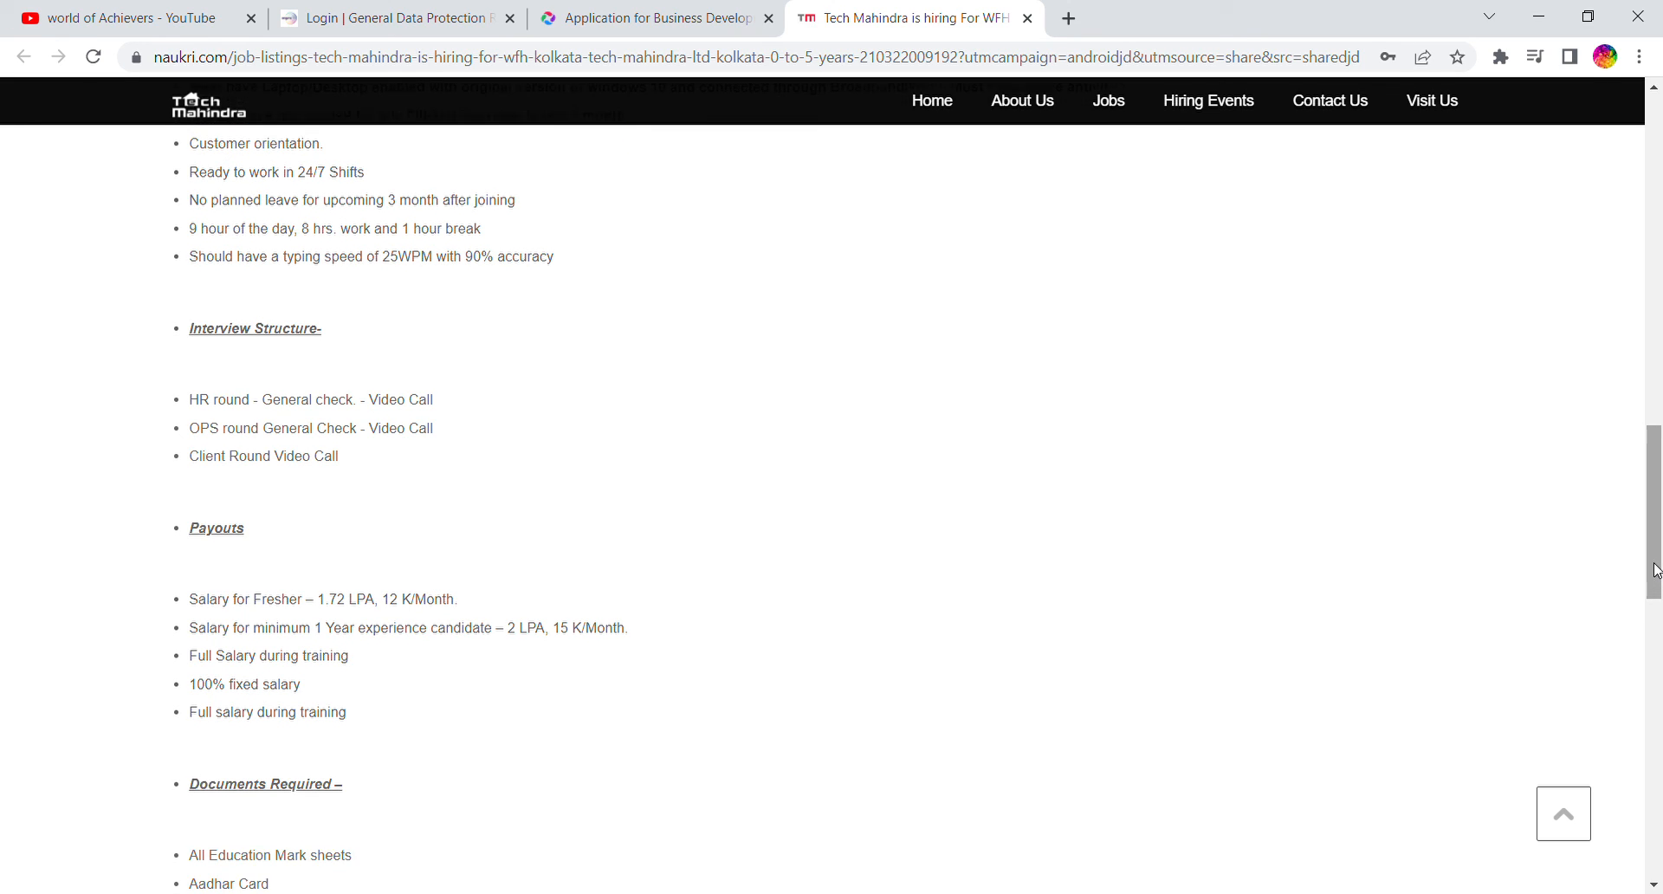
scroll("down", 3)
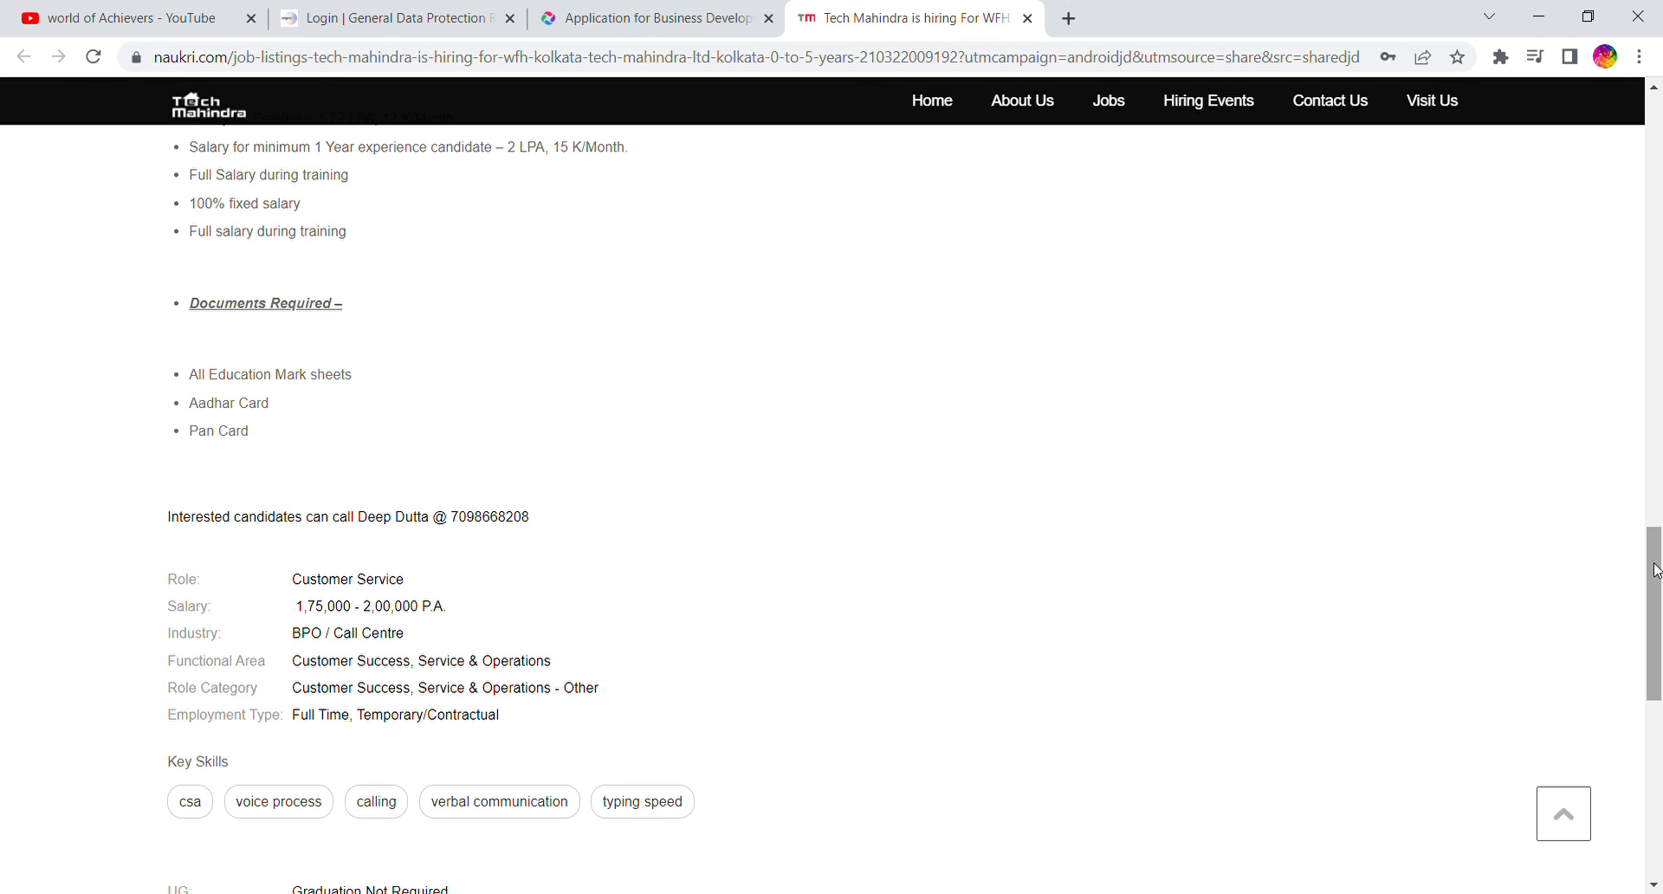
mouse_move(1570, 114)
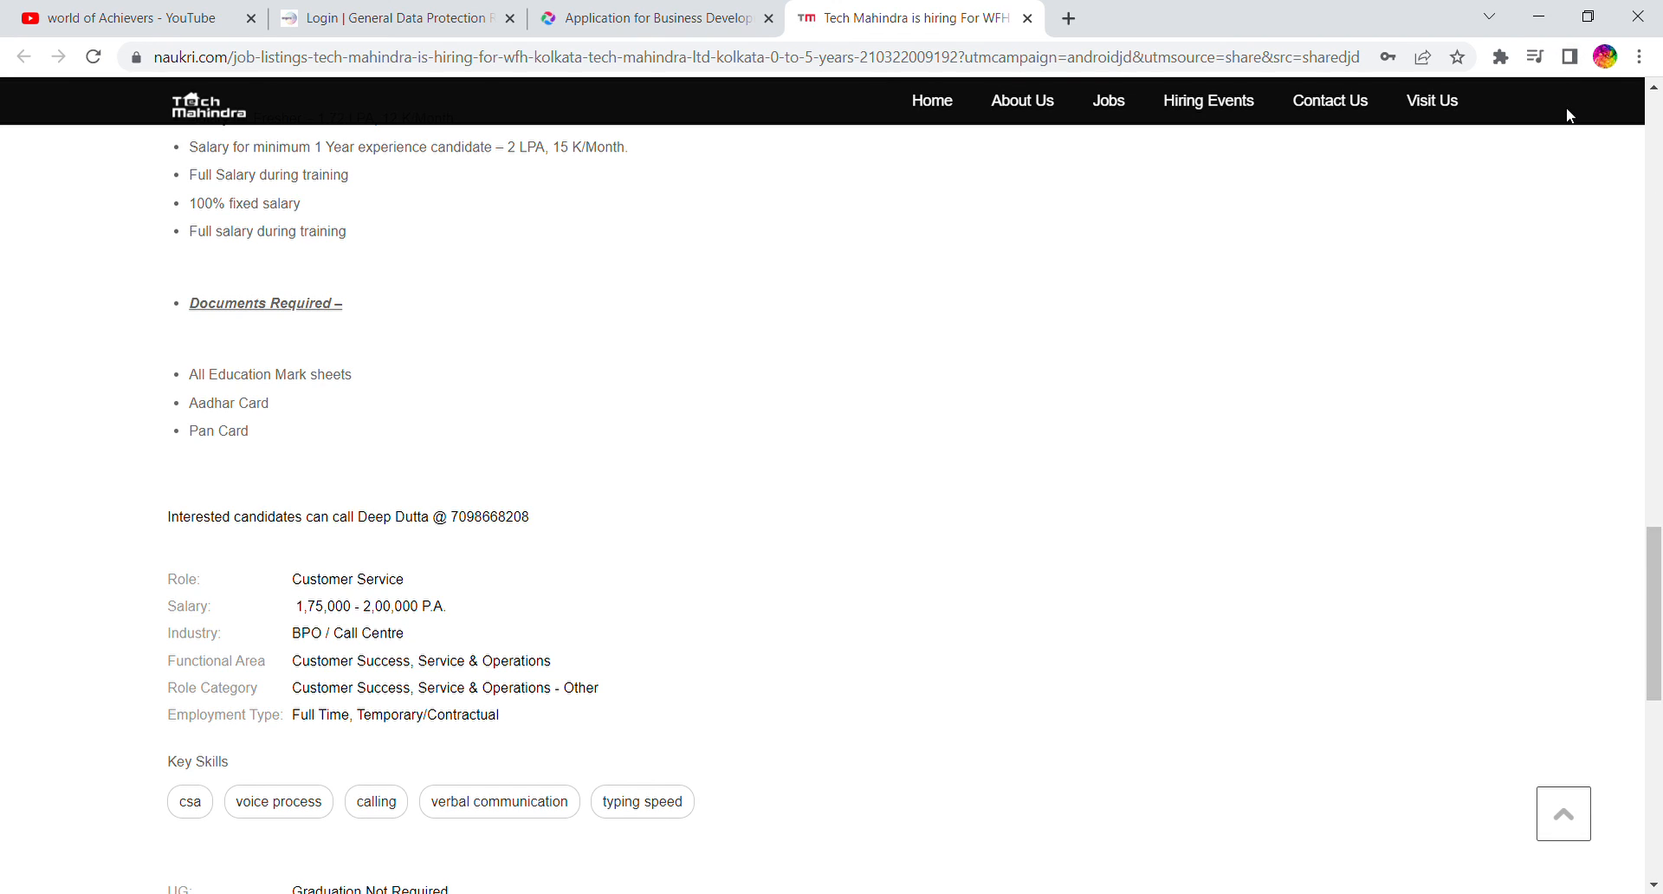